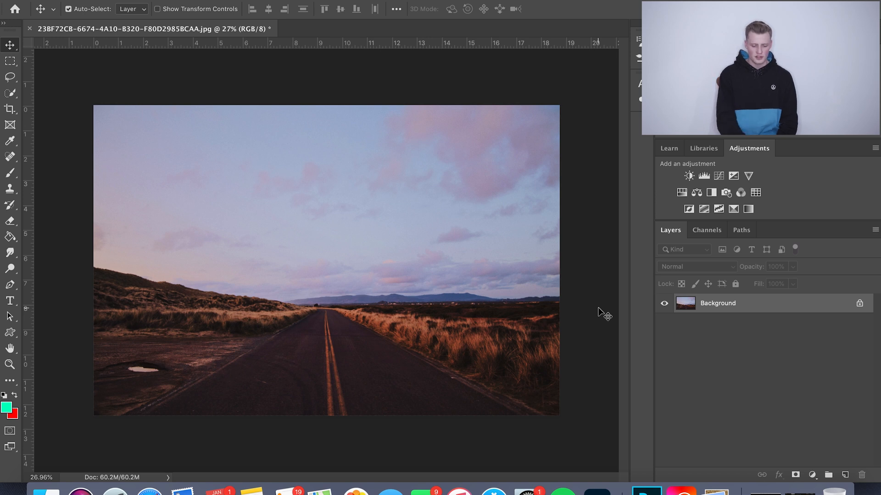
mouse_move(591, 306)
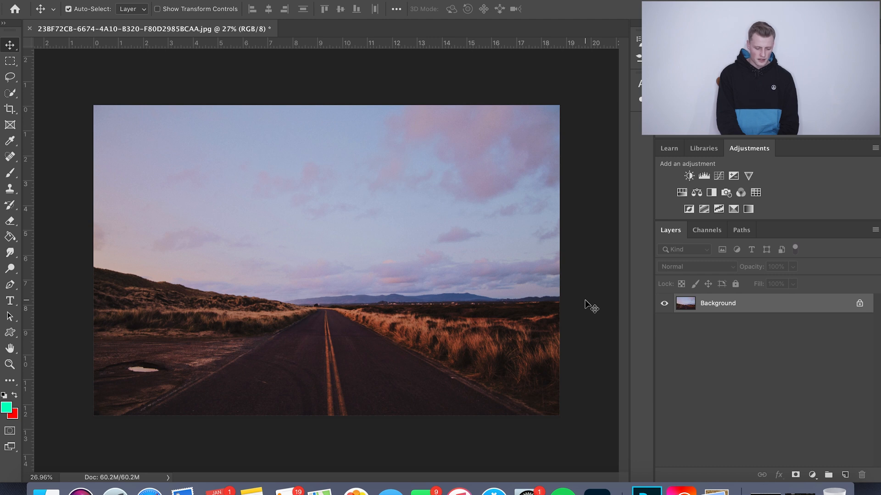
mouse_move(306, 332)
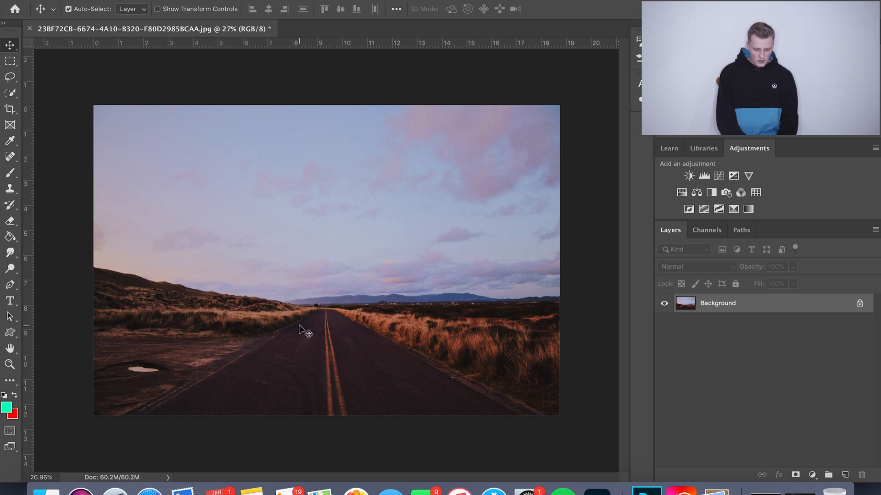
mouse_move(226, 124)
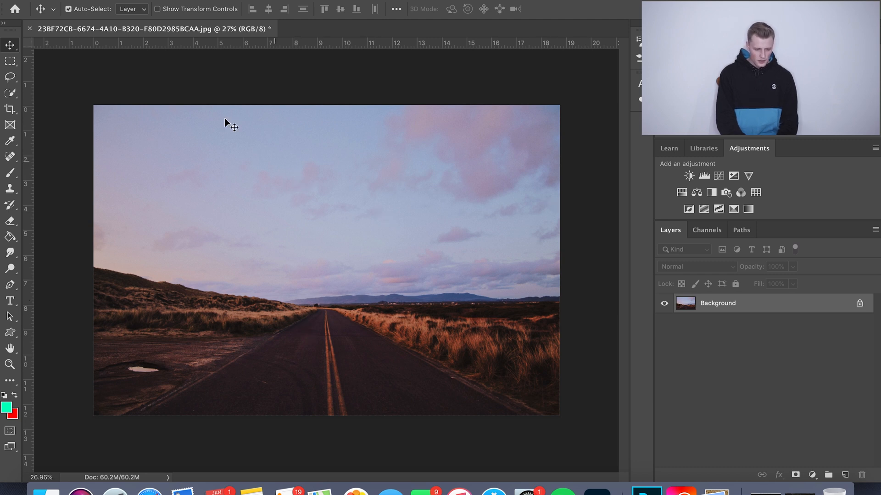
mouse_move(133, 79)
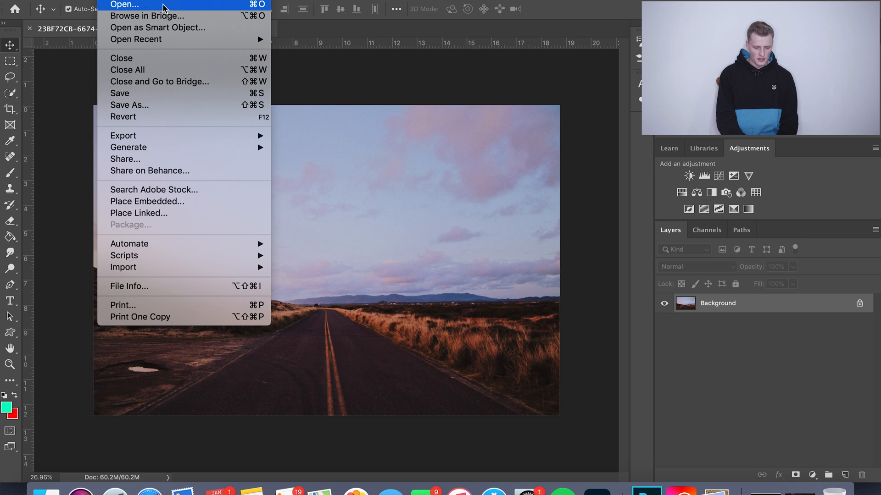
Place the sunset portrait photo over the road picture as a new layer at 60% opacity
click(327, 78)
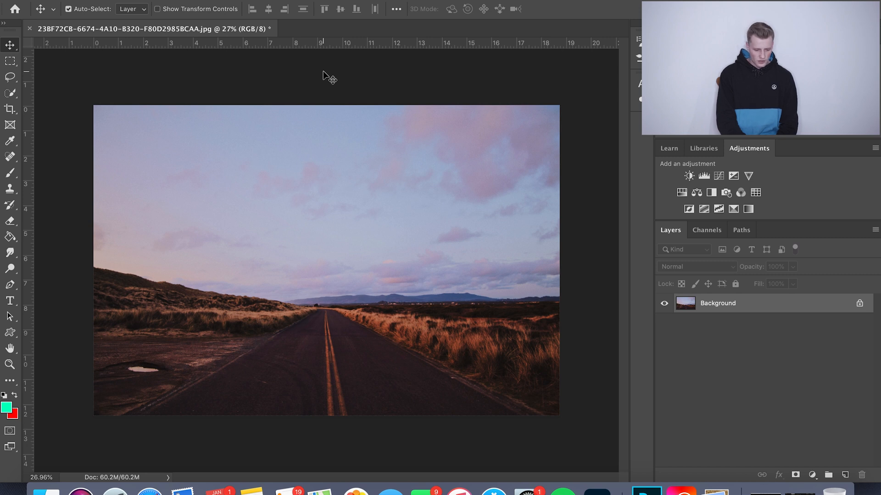
mouse_move(188, 83)
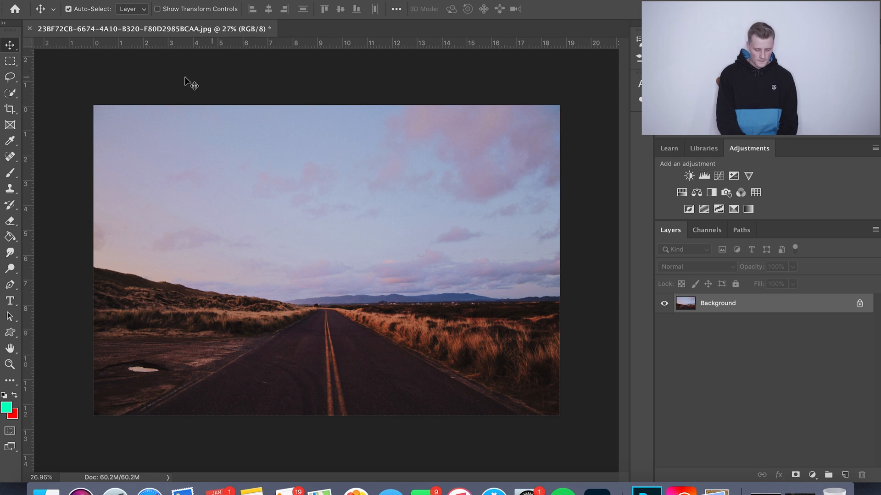
click(46, 492)
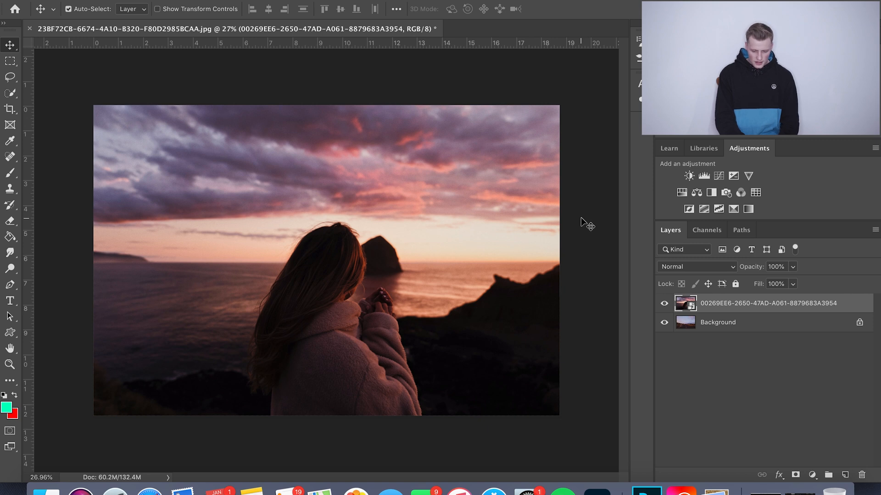
mouse_move(821, 273)
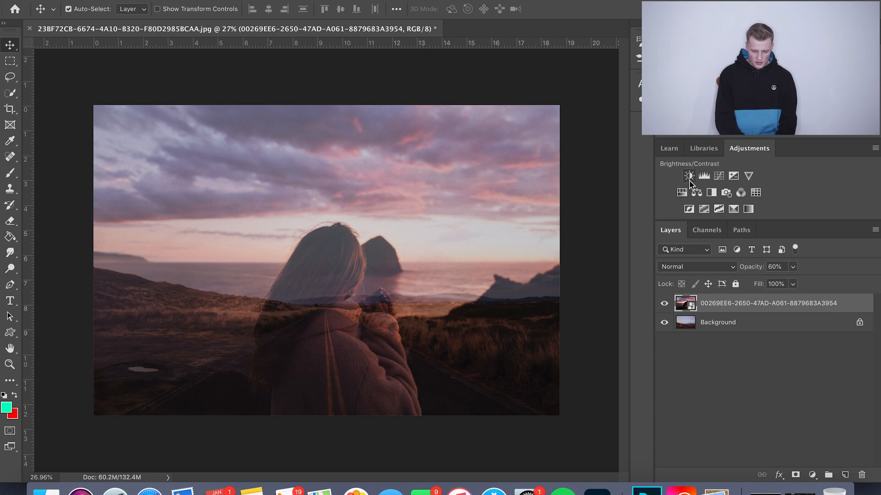
mouse_move(689, 177)
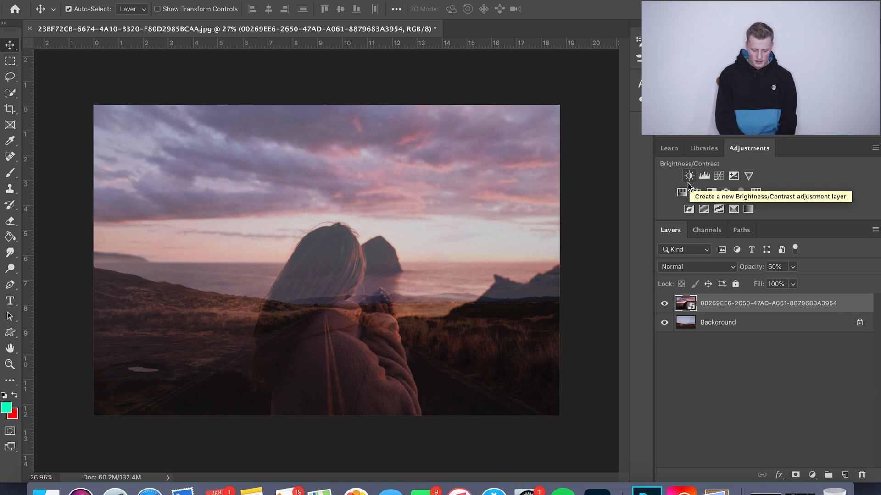
Add a Brightness/Contrast layer with Contrast 60 over the blend and toggle it to compare
click(689, 176)
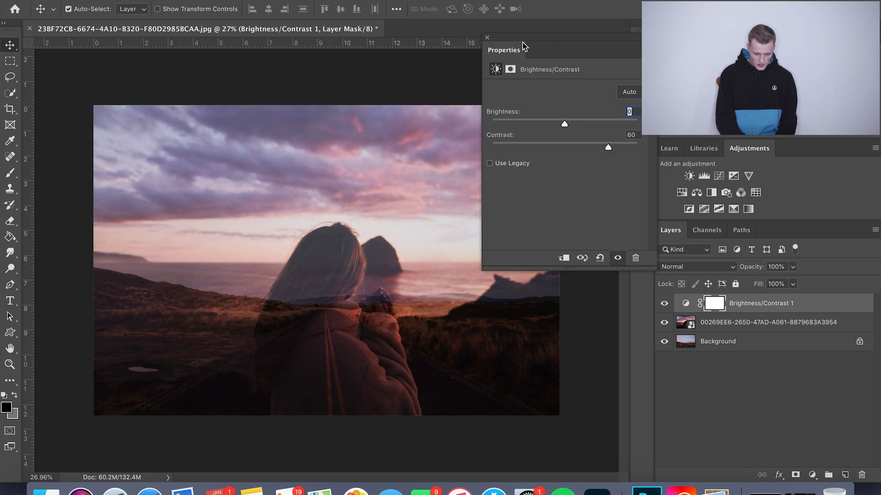
click(487, 36)
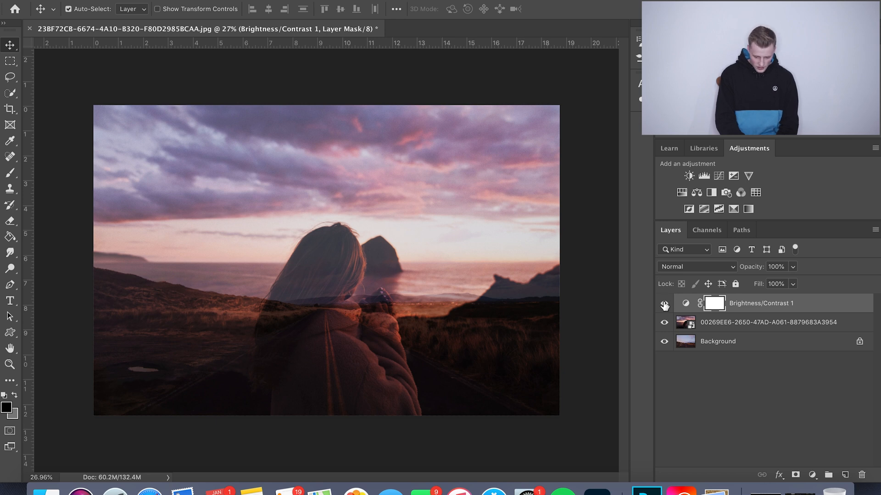
click(665, 303)
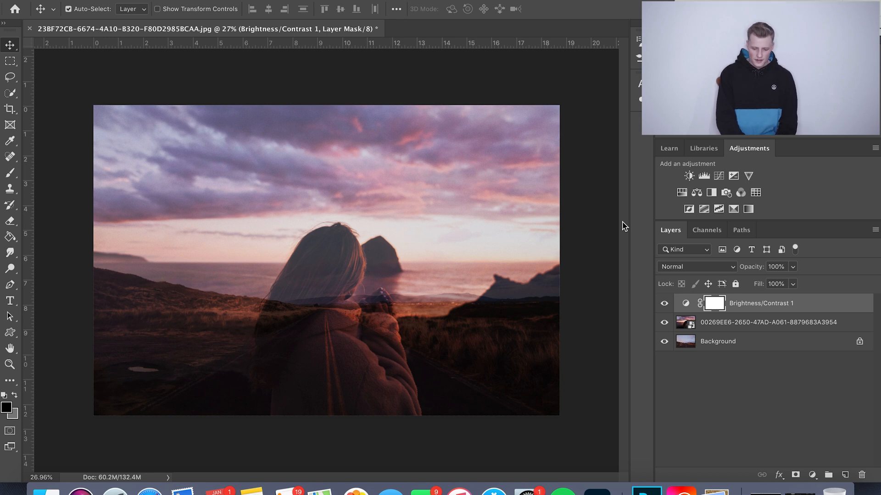
mouse_move(455, 133)
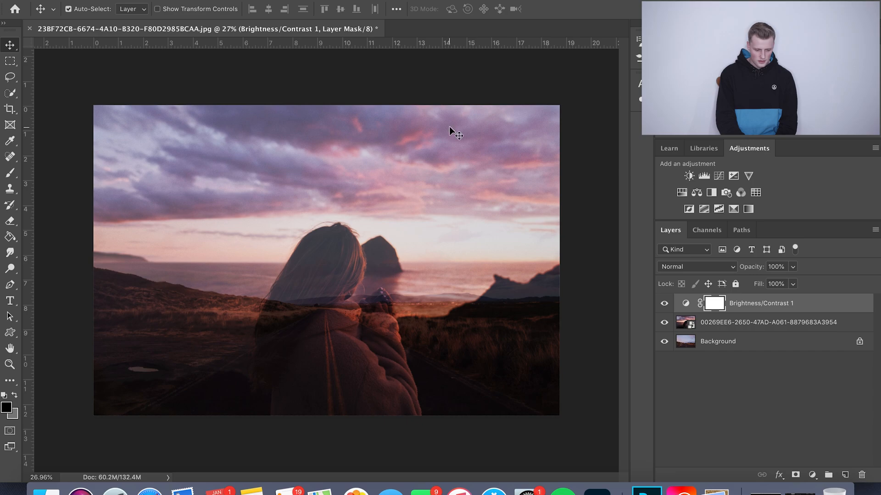
mouse_move(159, 88)
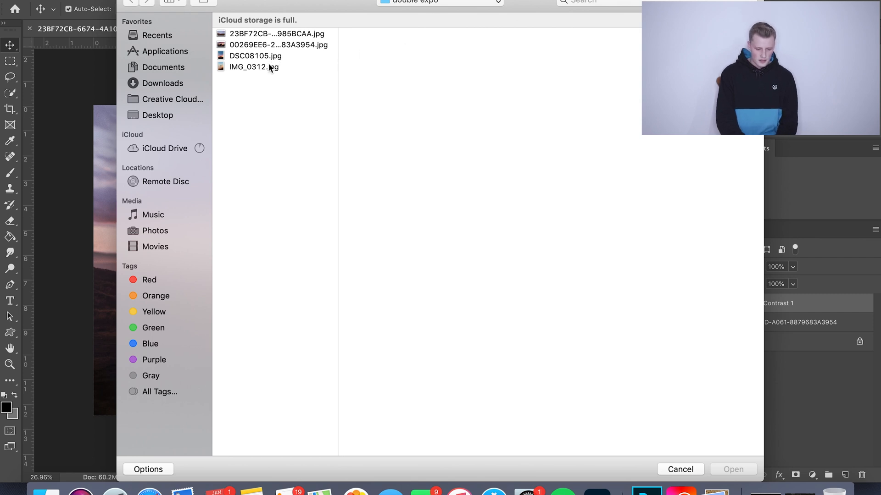
Open IMG_0312.jpg, the misty mountain photo, as a separate document
click(253, 67)
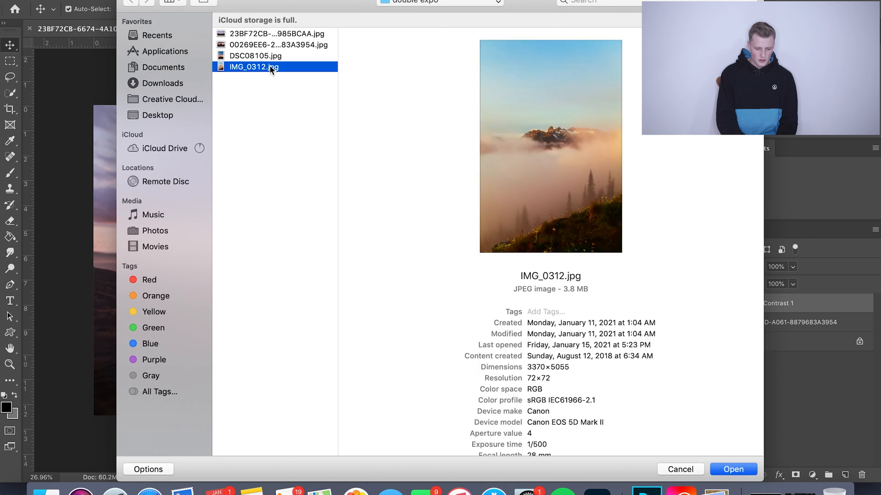
click(732, 469)
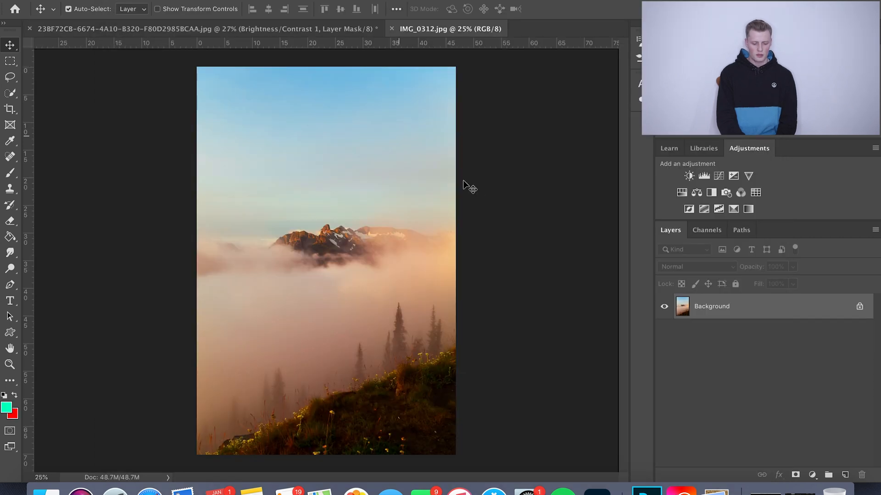
mouse_move(528, 226)
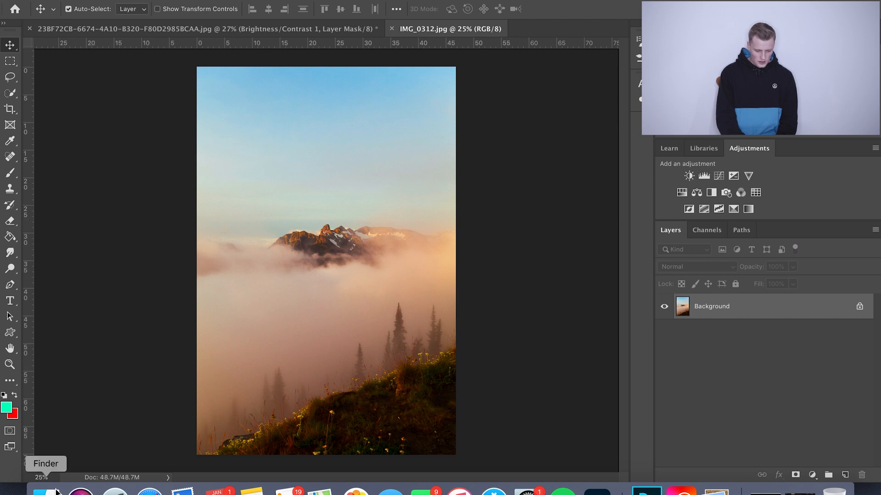
Set the DSC08105 volcano layer to 55% opacity over the misty mountain image
click(54, 493)
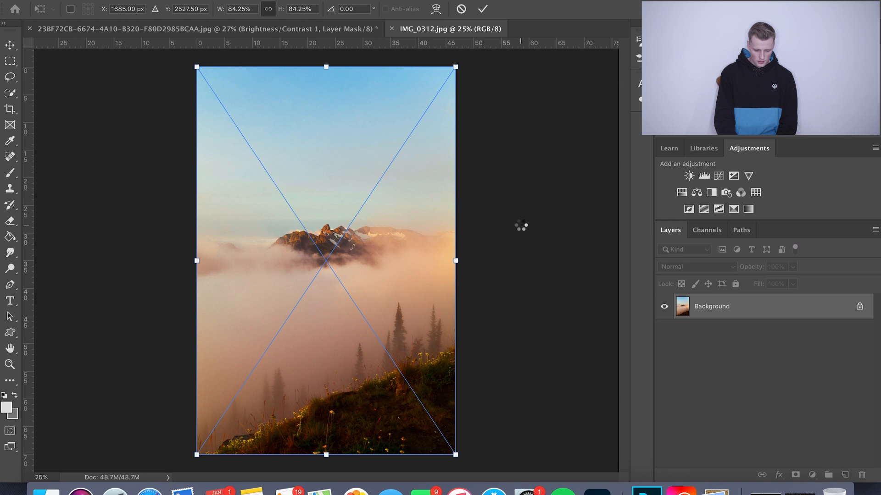
click(482, 8)
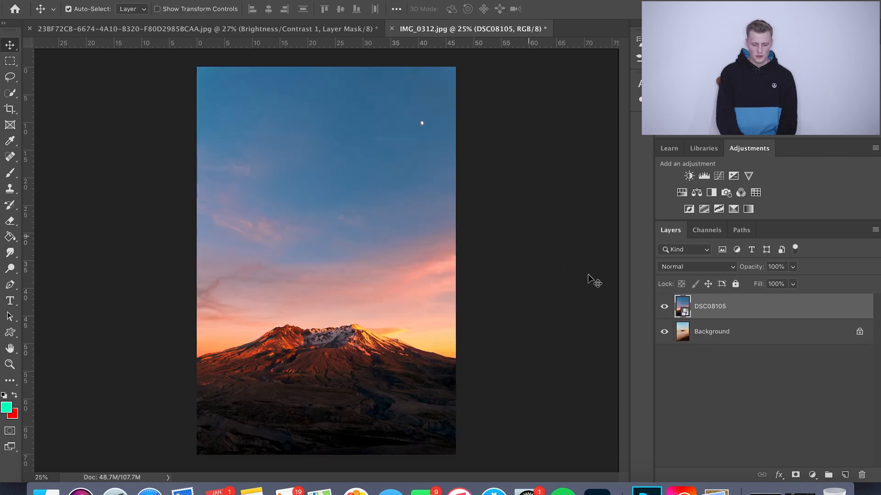
mouse_move(794, 275)
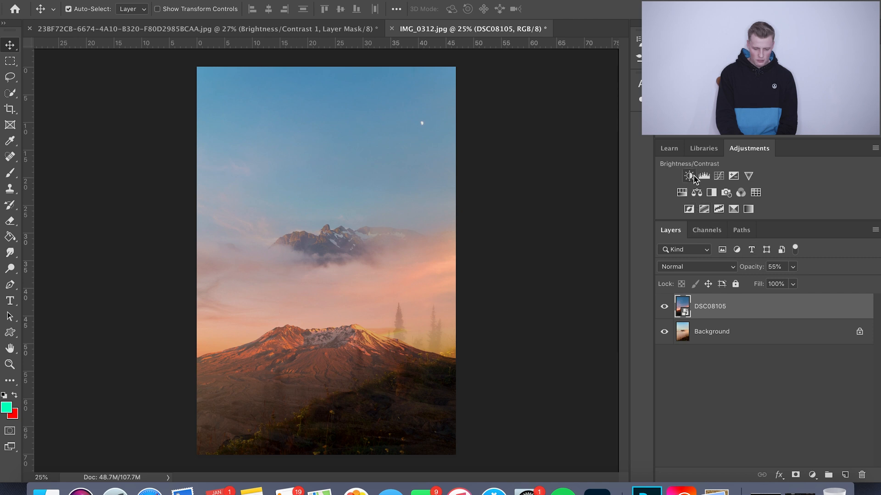
Add a Brightness/Contrast layer with Contrast 56 and toggle its visibility to compare the result
click(689, 176)
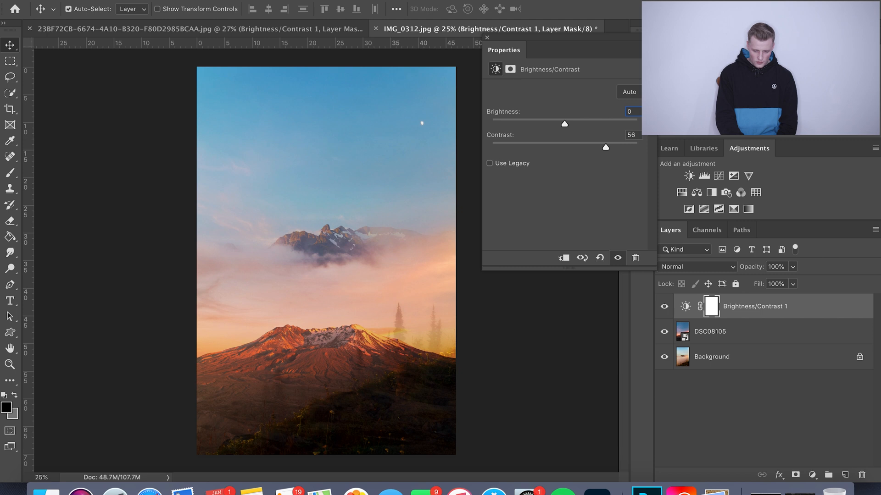
click(487, 37)
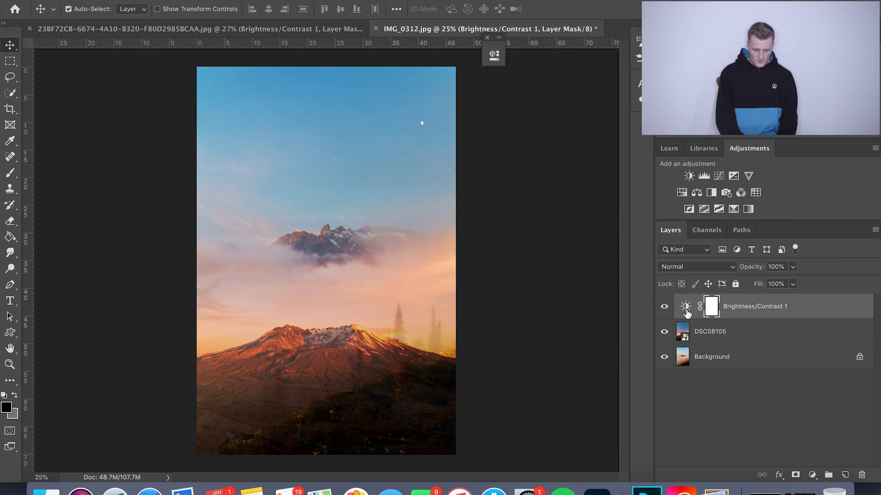
click(664, 306)
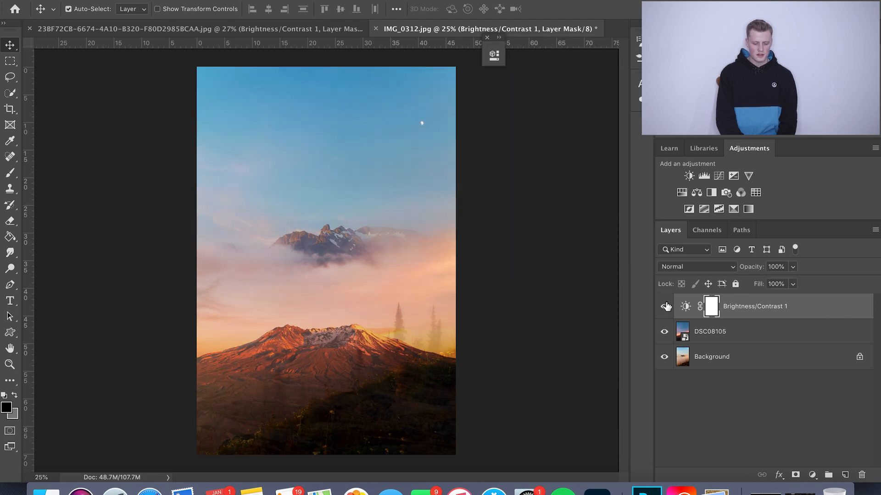
click(664, 307)
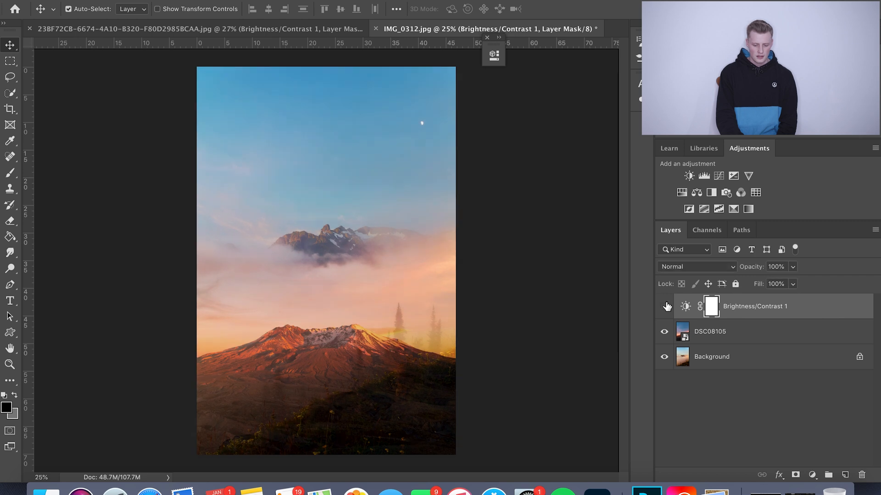
click(664, 306)
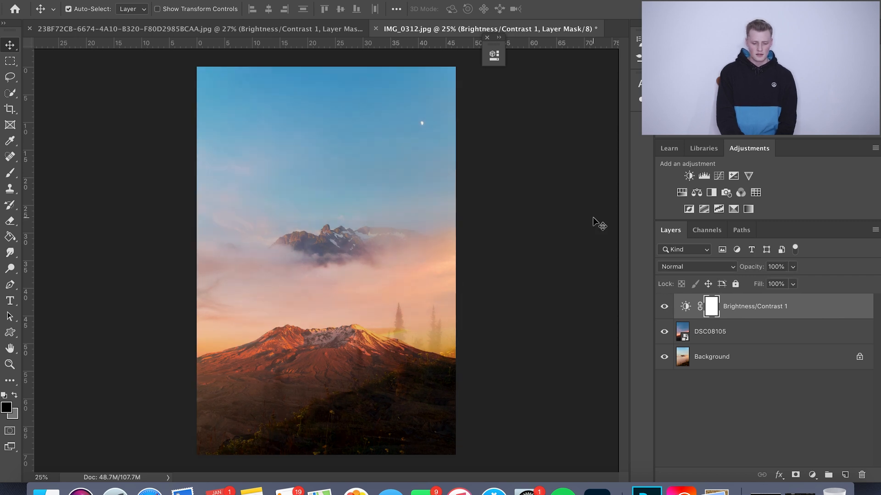
mouse_move(569, 206)
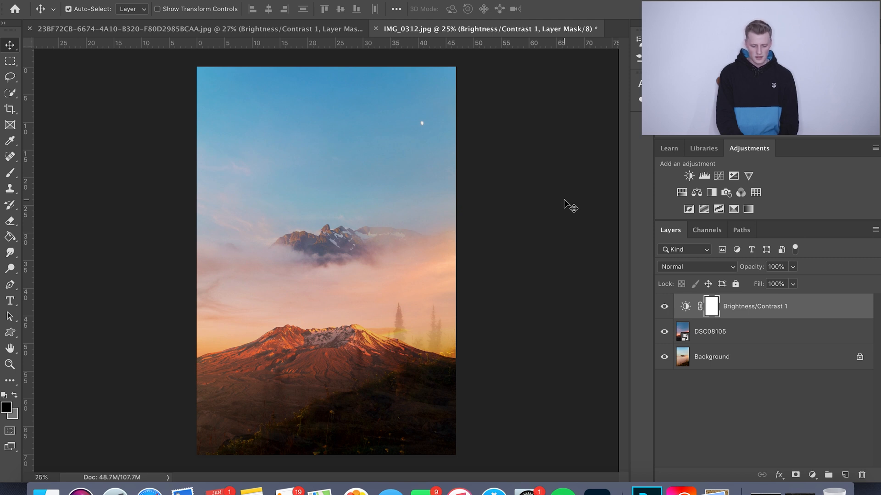
mouse_move(132, 122)
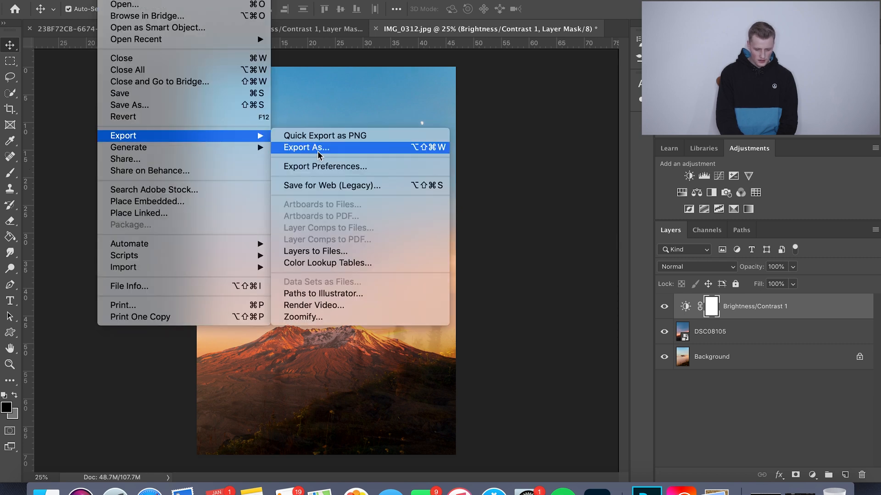
Attempt Export As for the IMG_0312 mountain composite and cancel when it fails
click(306, 147)
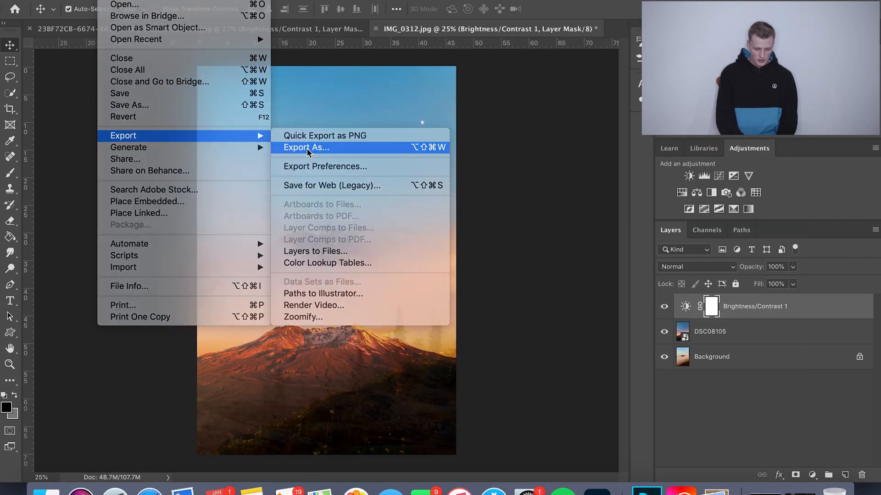
click(305, 147)
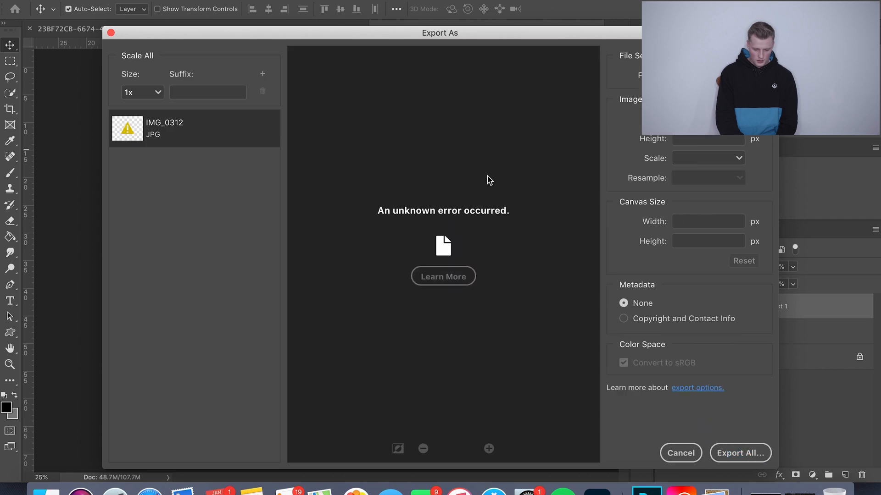
click(680, 453)
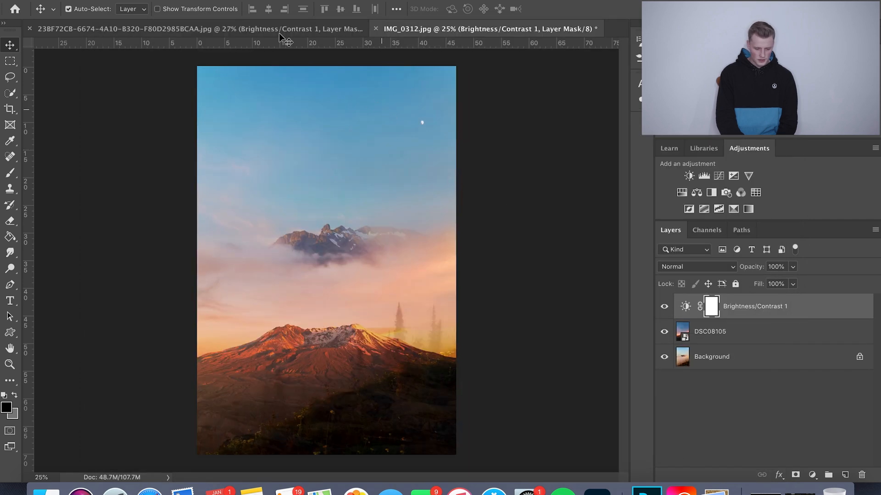
Switch to the 23BF72CB seaside composite and reopen Export As, which shows an unknown error
click(17, 8)
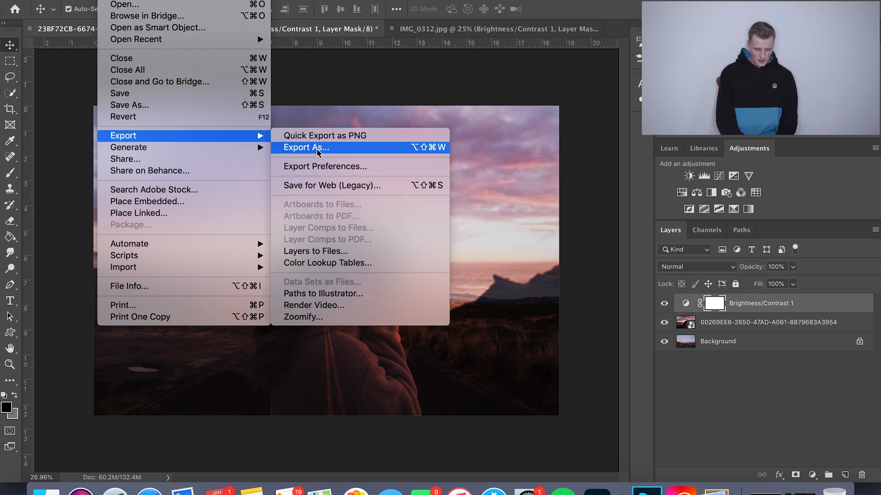
click(304, 146)
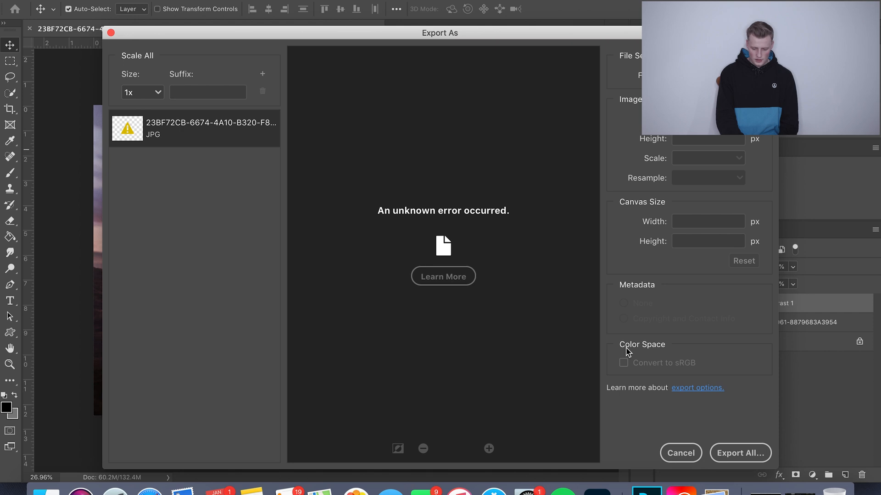
click(680, 452)
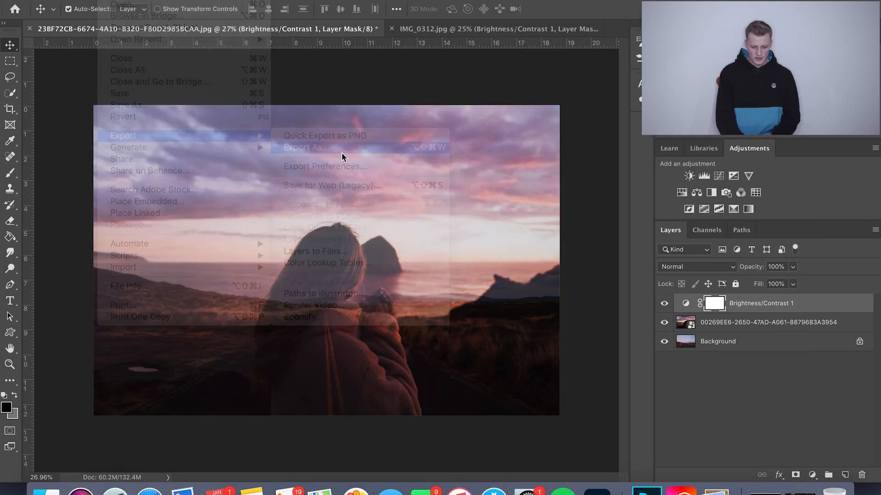
click(306, 147)
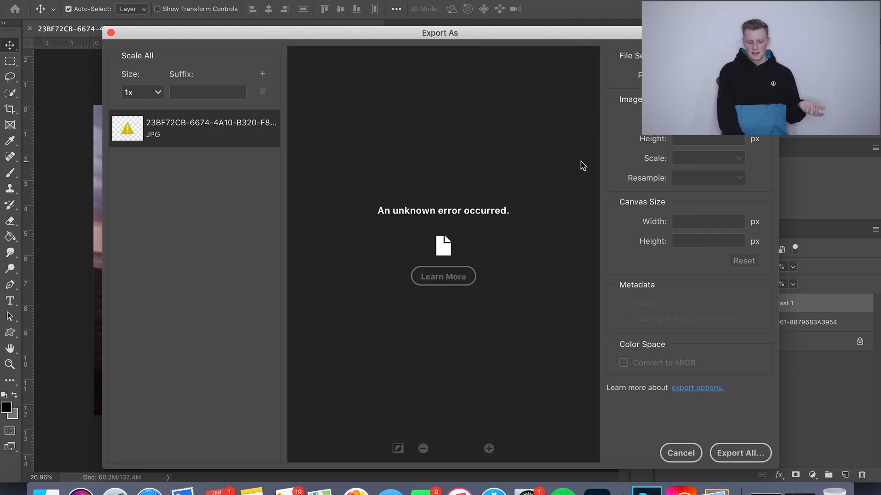
mouse_move(729, 147)
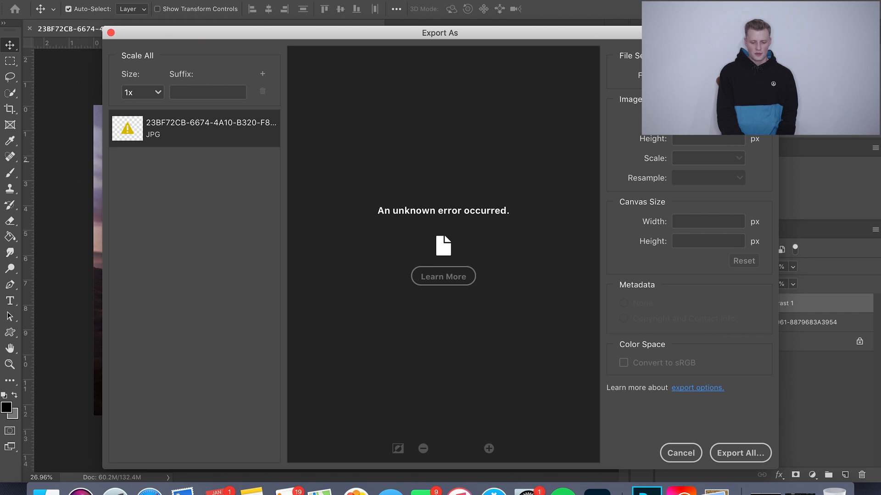
mouse_move(717, 304)
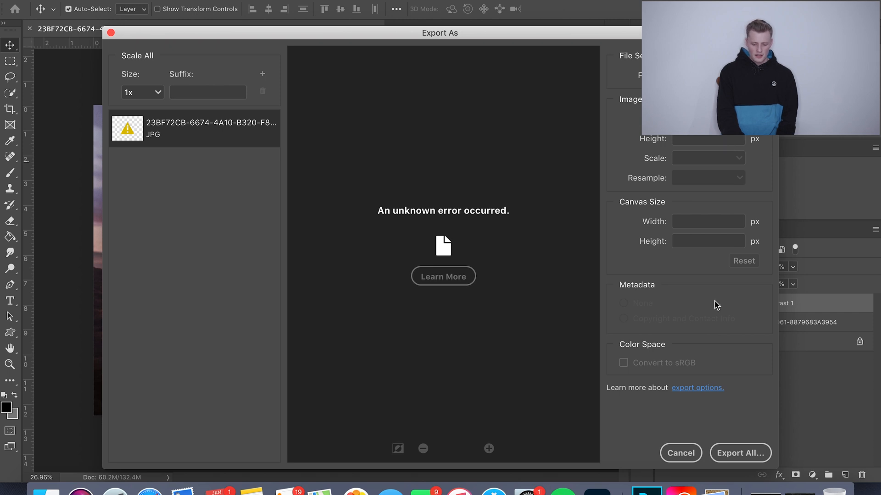
mouse_move(751, 367)
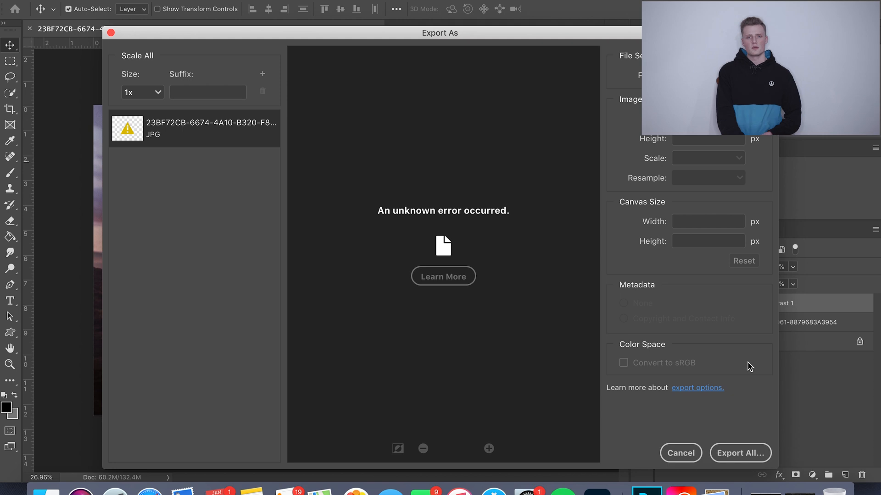